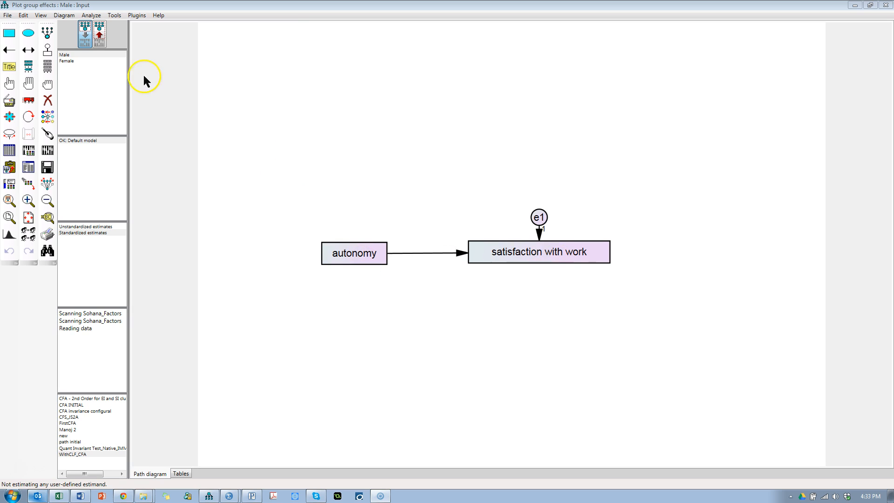
Display standardized estimates and compare Male (.61, .37) with Female (.46, .21), ending on Male.
click(67, 62)
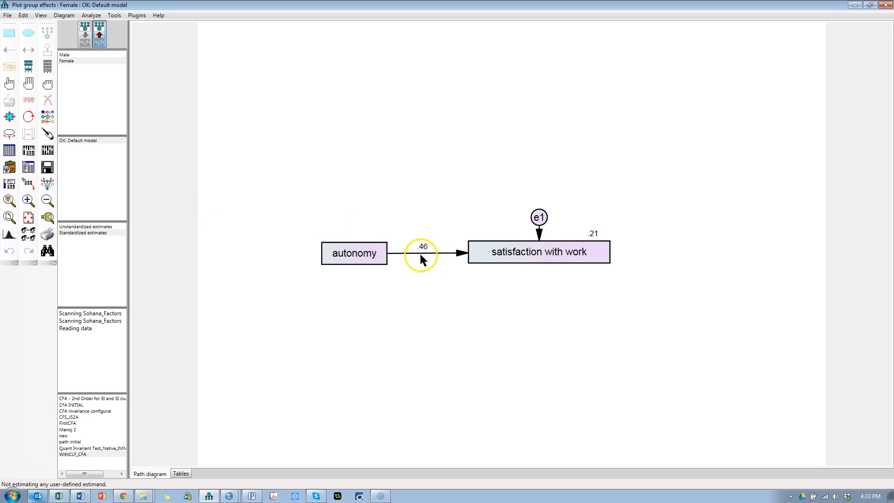
click(64, 54)
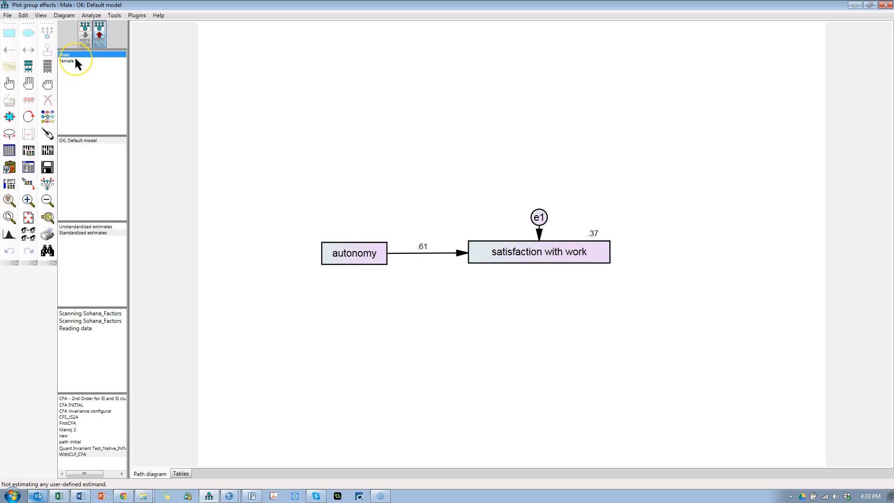
click(67, 62)
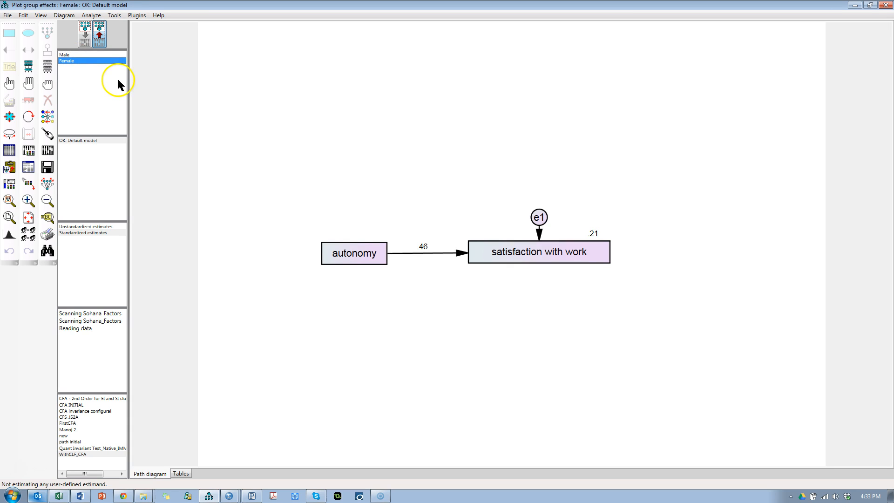
click(74, 54)
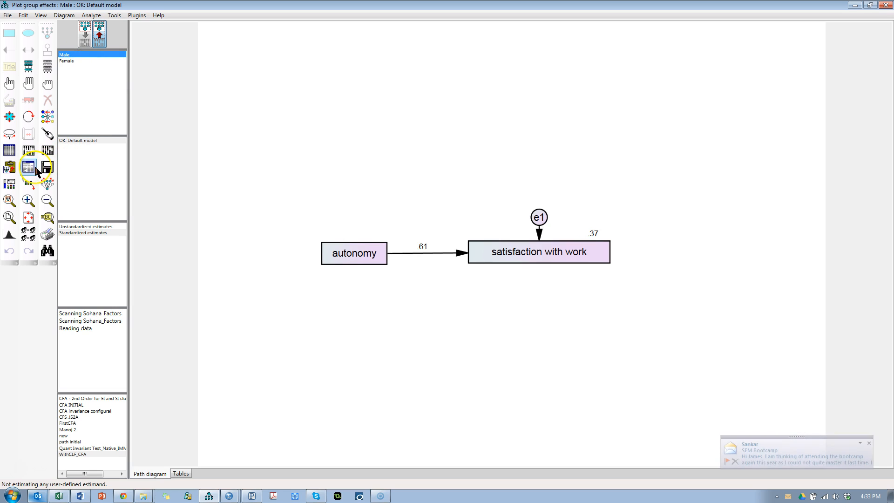
Show the Male group's regression weights in text output: aut → satw estimate .553, S.E. .081.
click(29, 167)
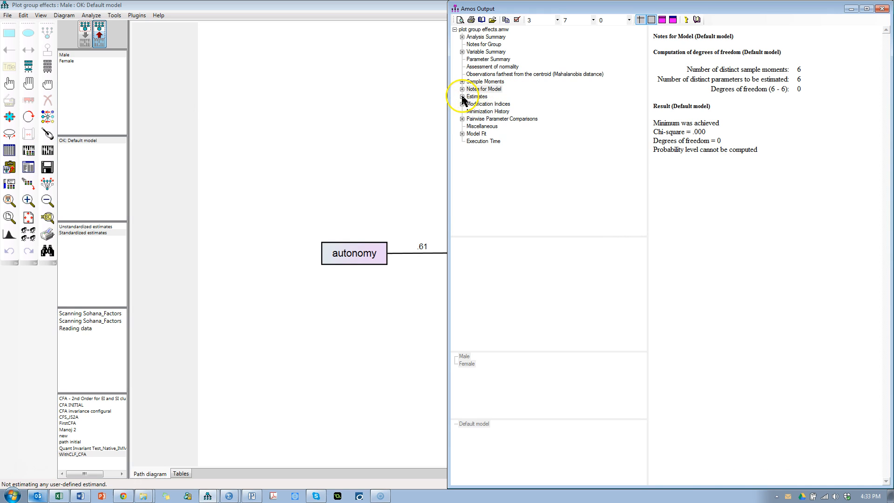
click(462, 96)
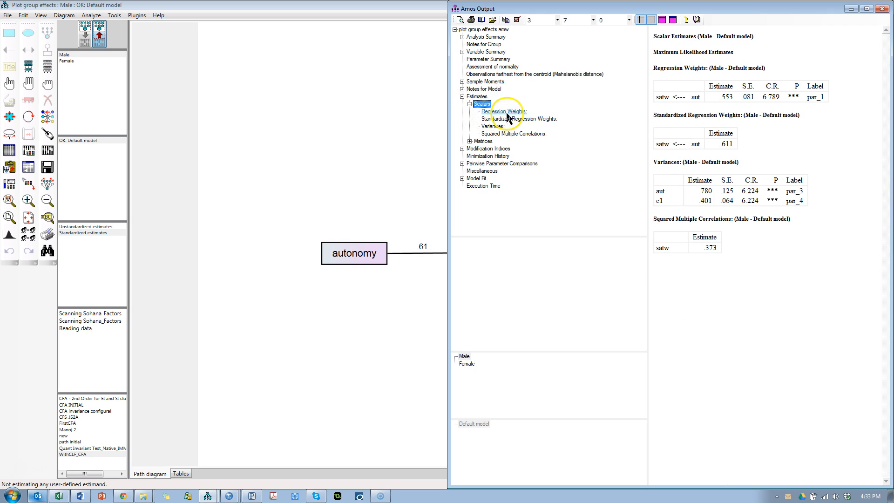
click(503, 111)
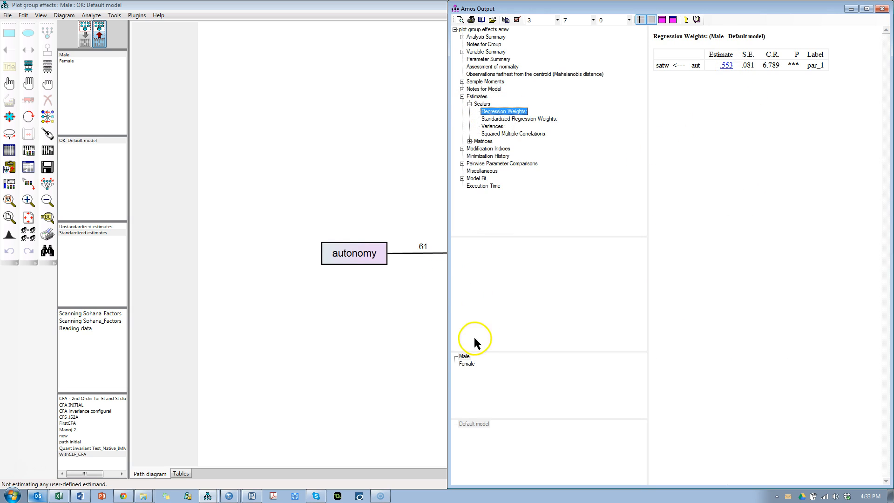
click(463, 355)
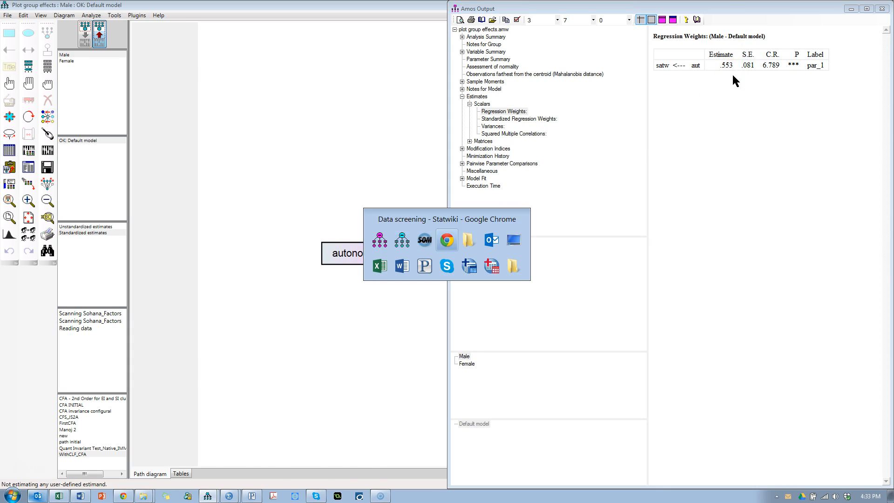
In Chrome, search 'graph y=.553x and y=.415x' to plot the two group slopes together.
click(446, 239)
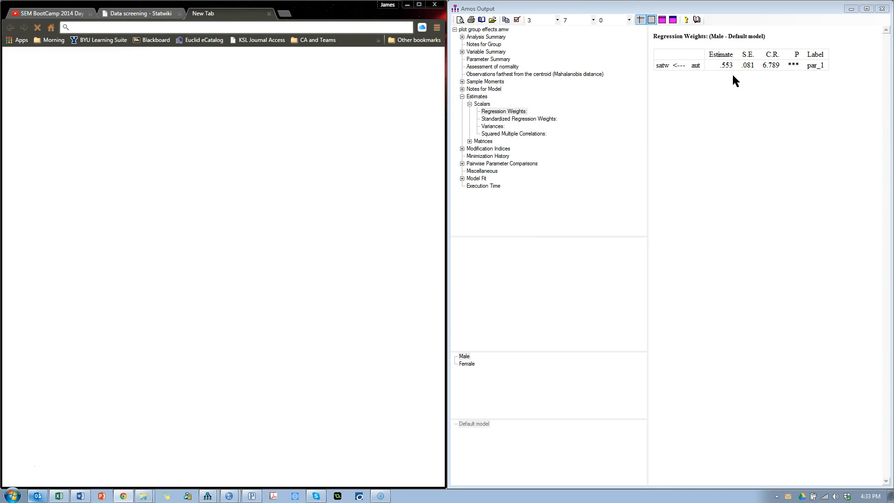
click(231, 13)
text(graph y=.553x +1 and y=.415x-1)
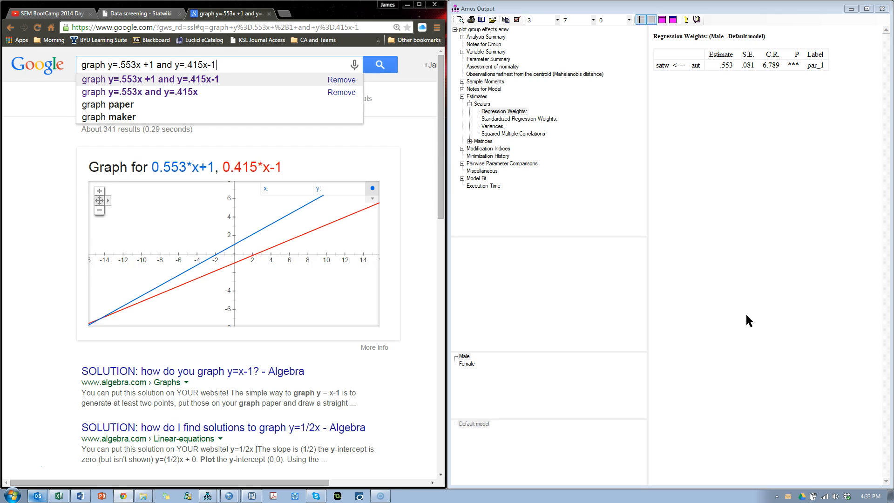
click(139, 92)
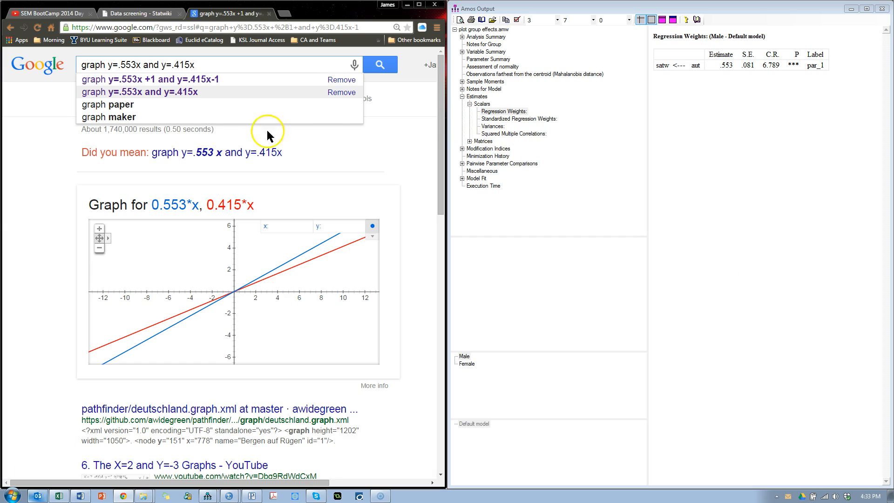
click(133, 64)
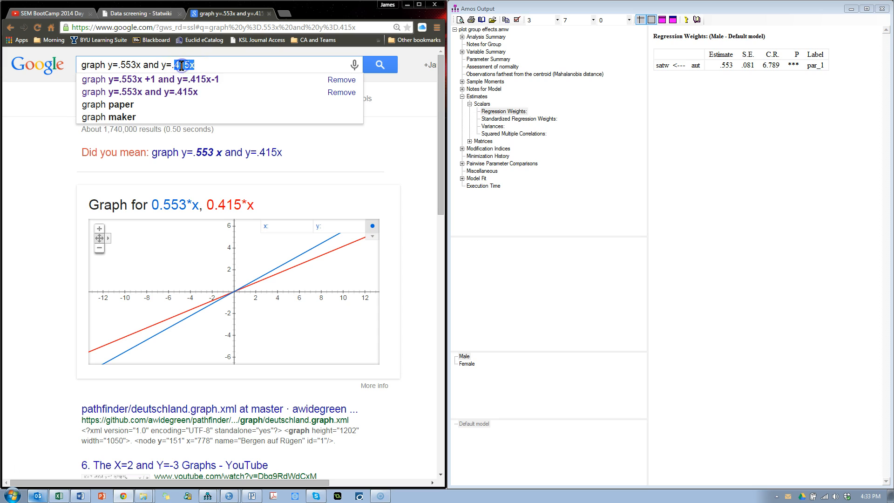
mouse_move(252, 80)
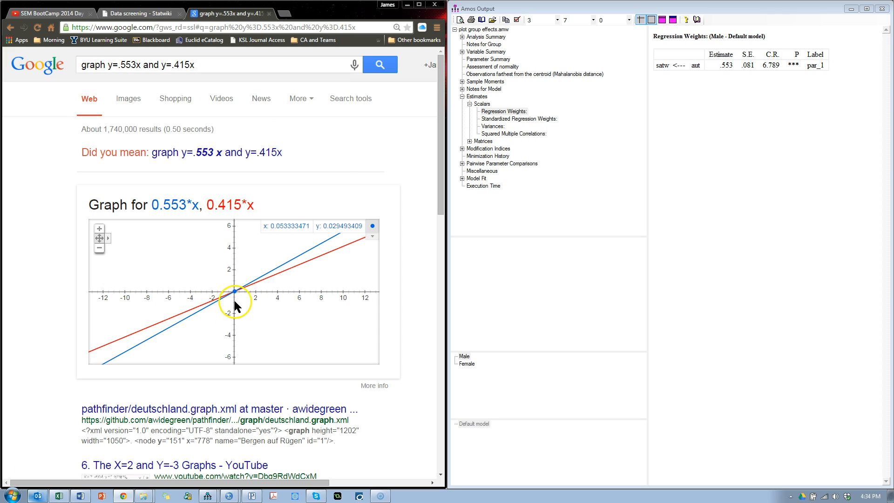
mouse_move(234, 292)
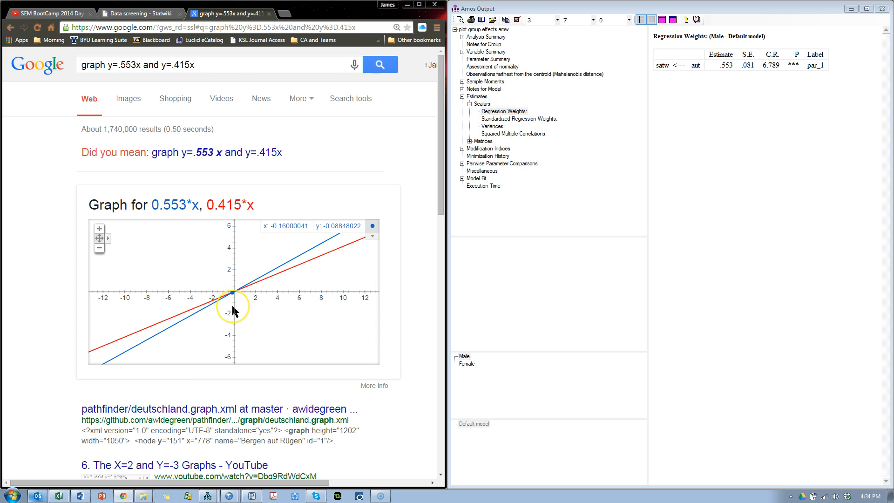